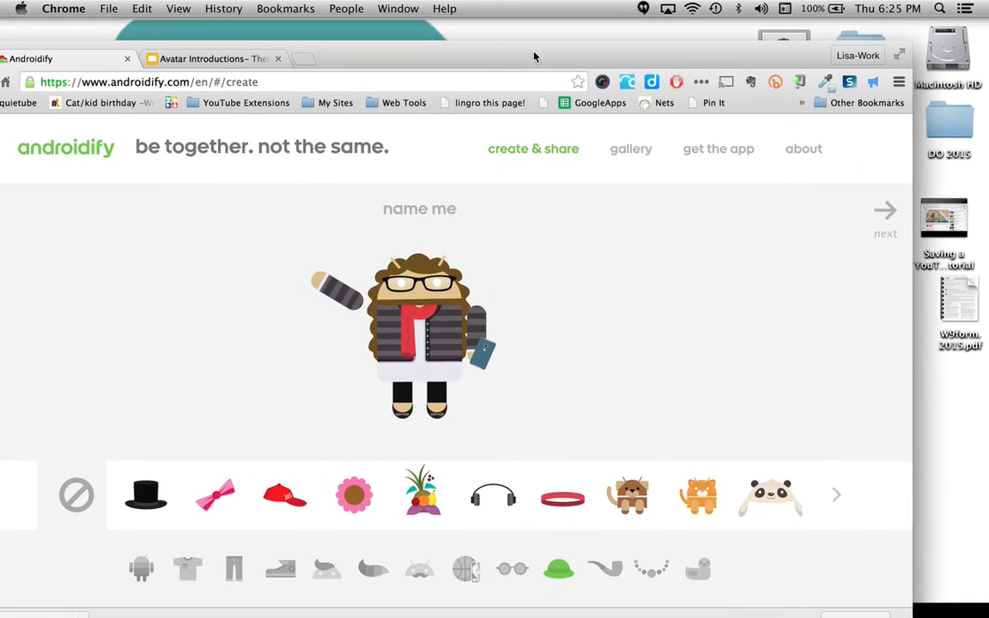
Move the Androidify avatar image down beside the slide's introduction details.
click(228, 54)
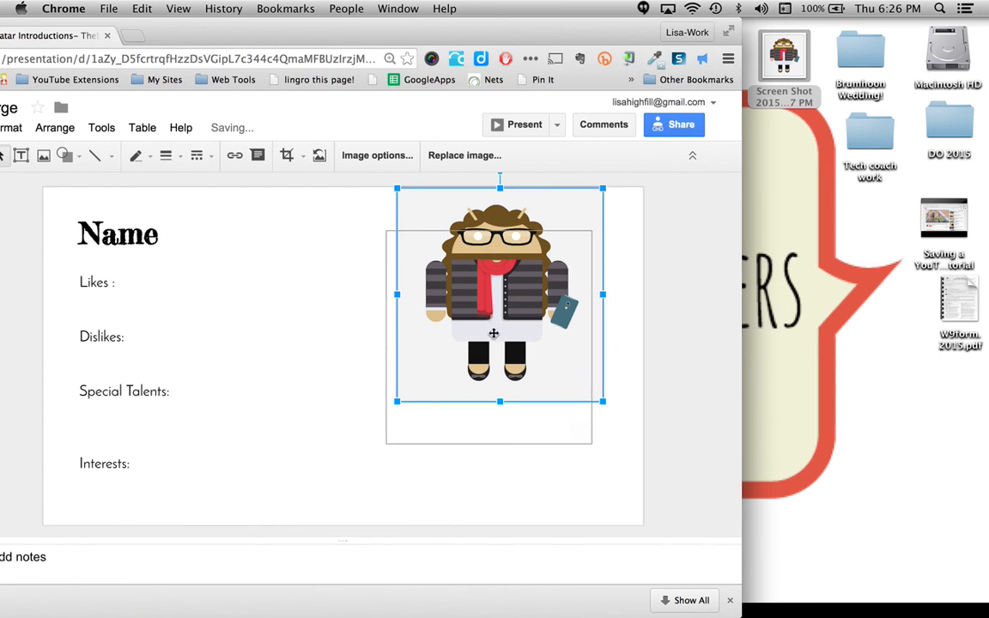
drag(500, 294, 471, 349)
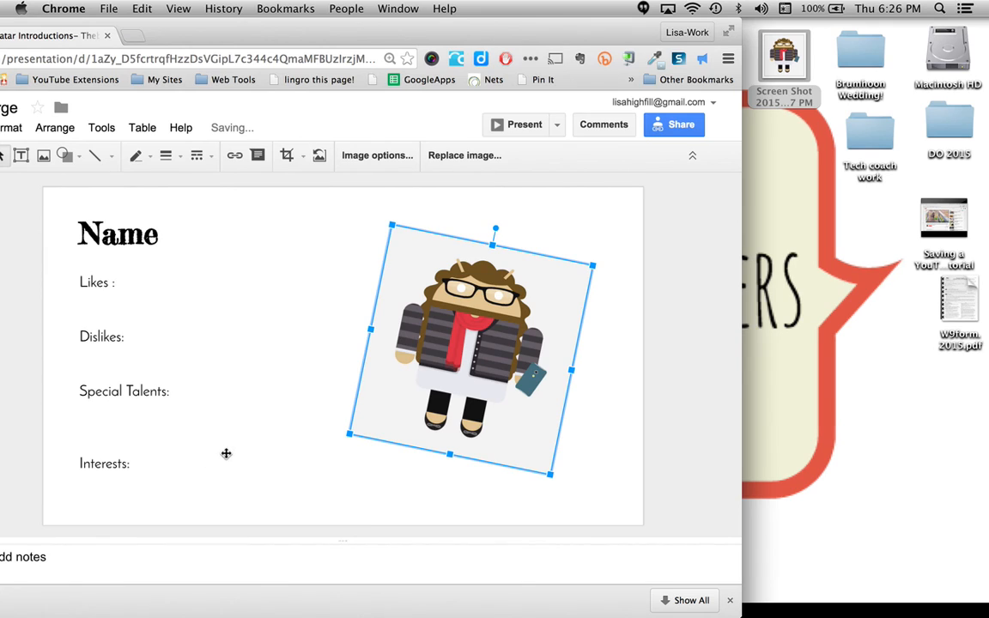
mouse_move(139, 543)
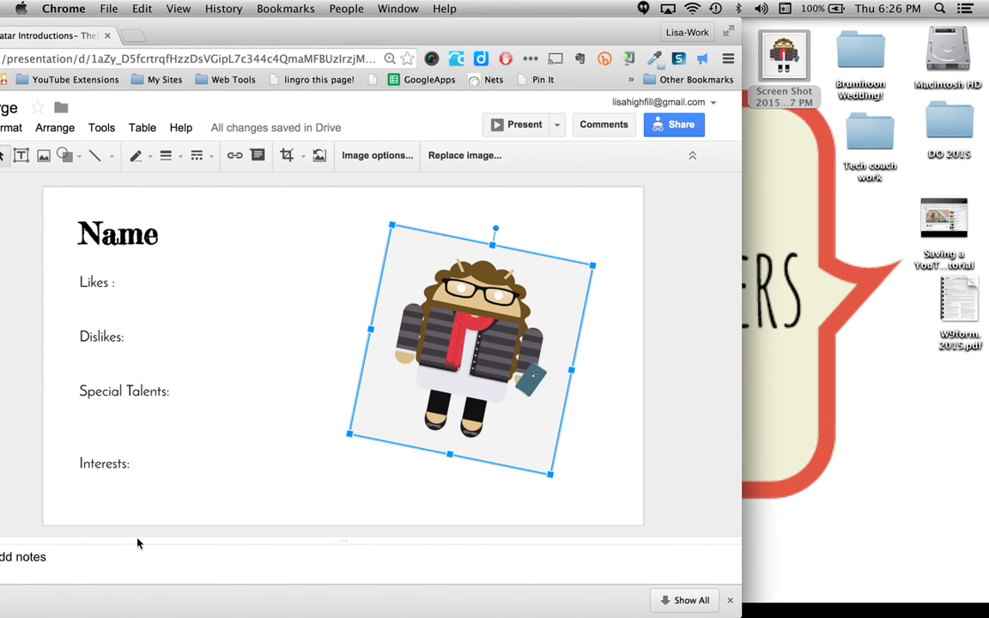